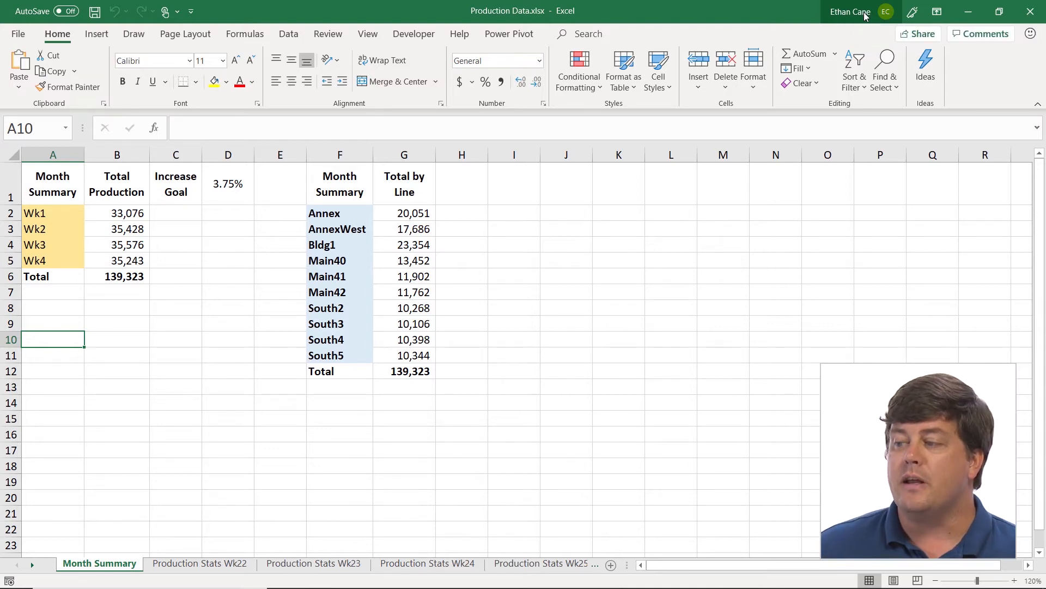
Go to File and choose Save As to reach the save-location choices
click(19, 34)
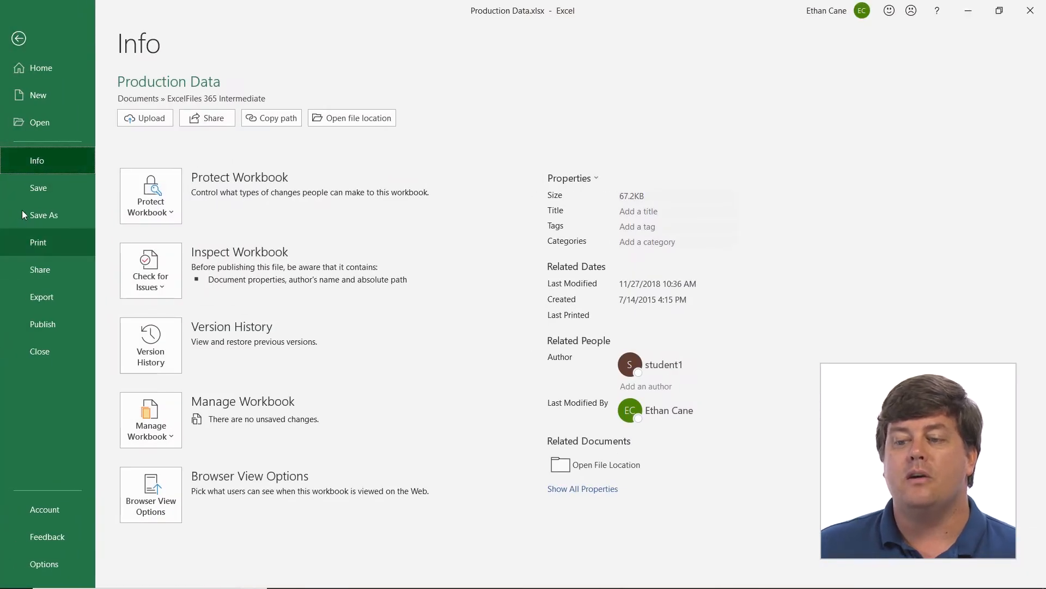
click(43, 214)
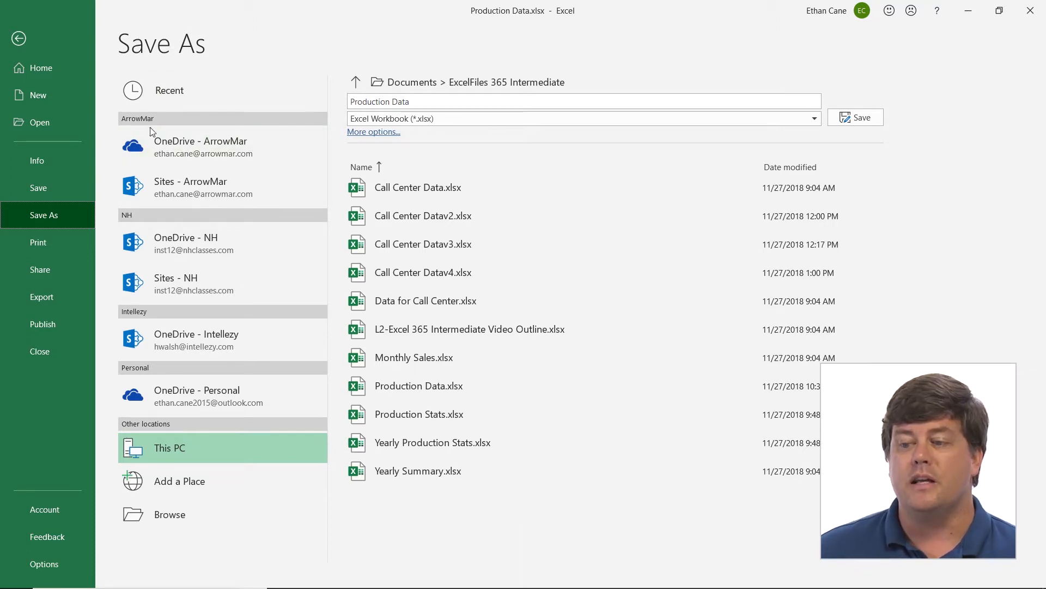
mouse_move(217, 191)
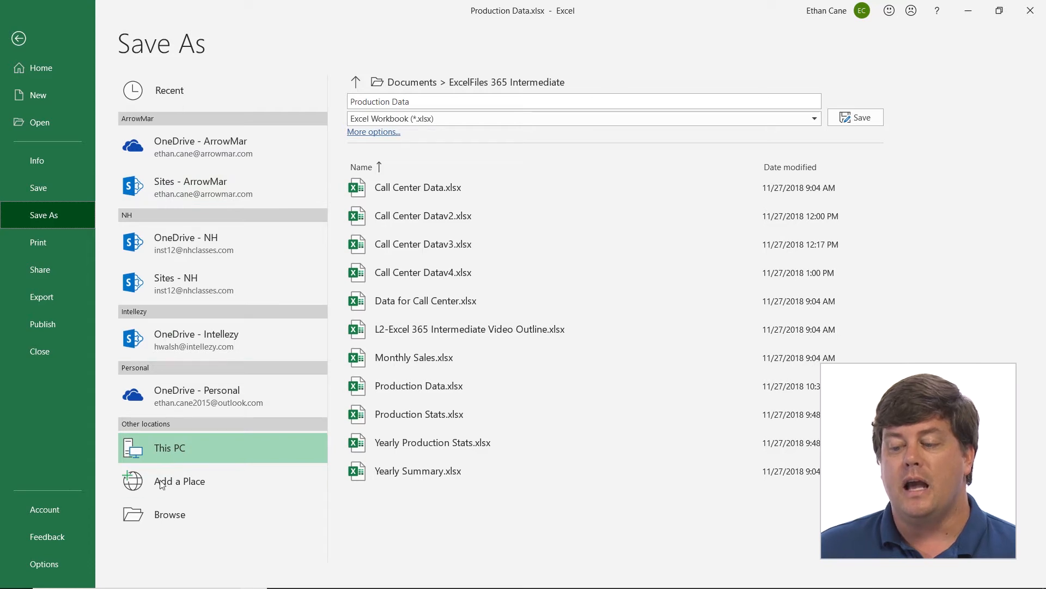
click(180, 481)
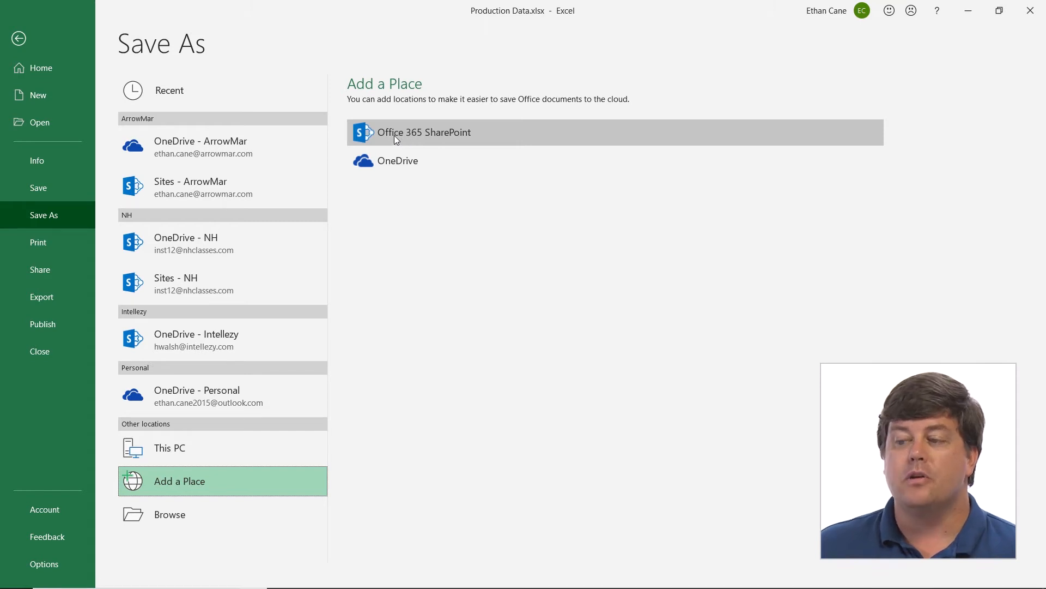
click(424, 132)
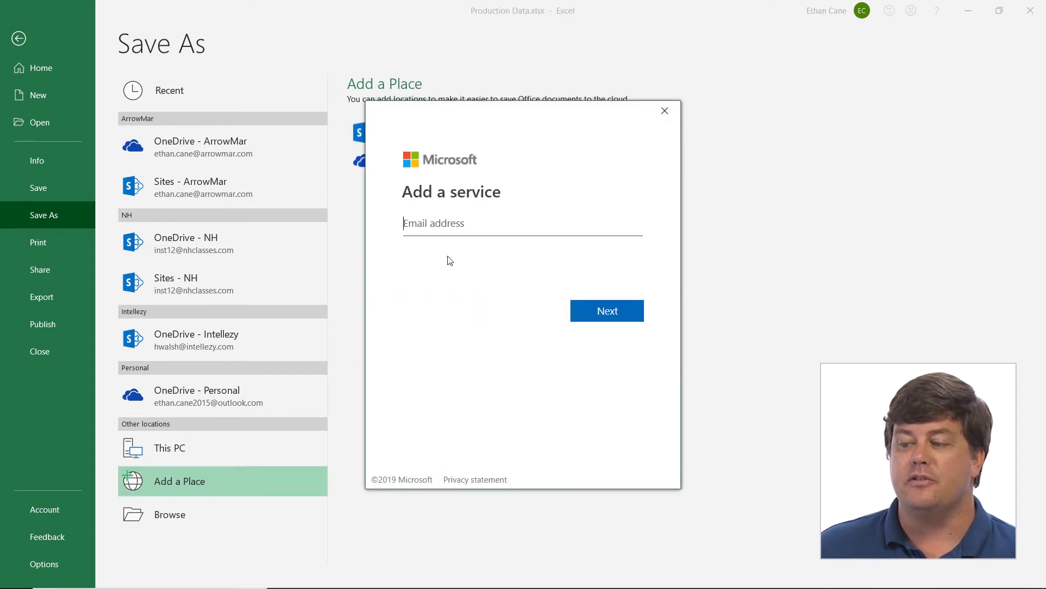
text(ethan.)
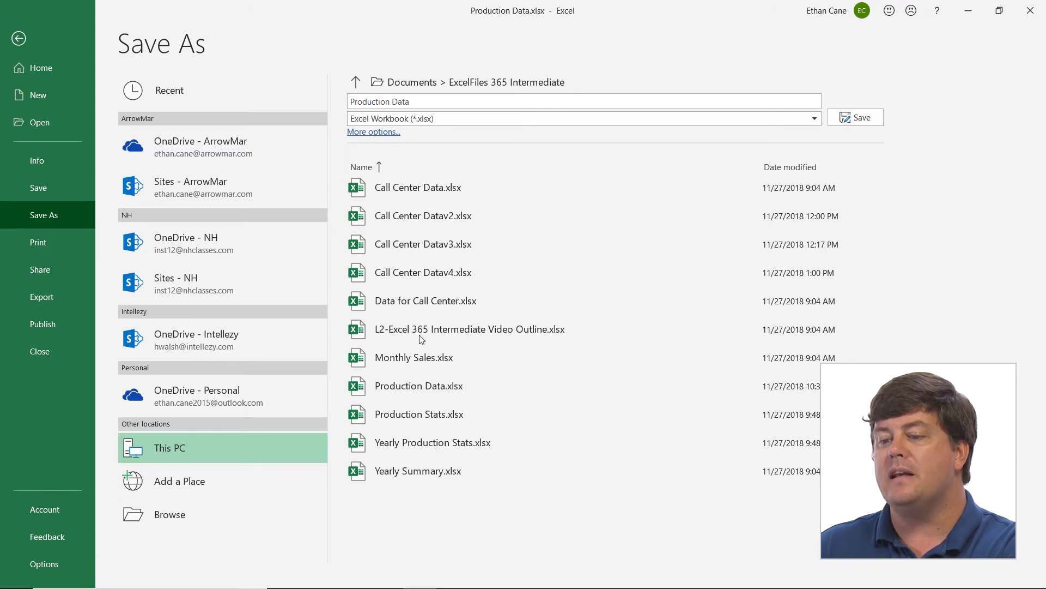
mouse_move(204, 147)
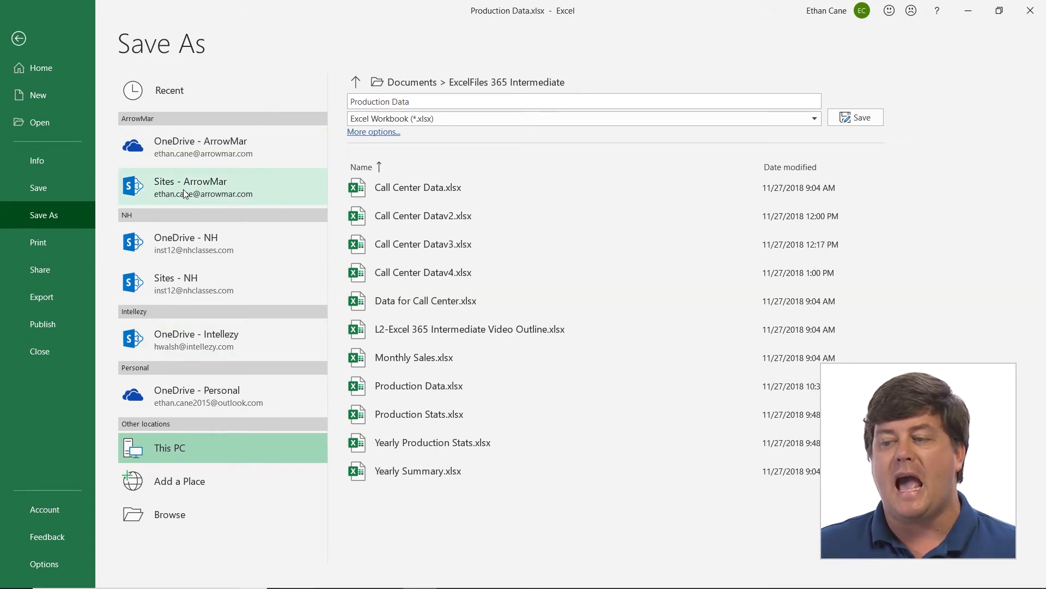
Pick Sites - ArrowMar and browse into its Shared Documents library
click(201, 186)
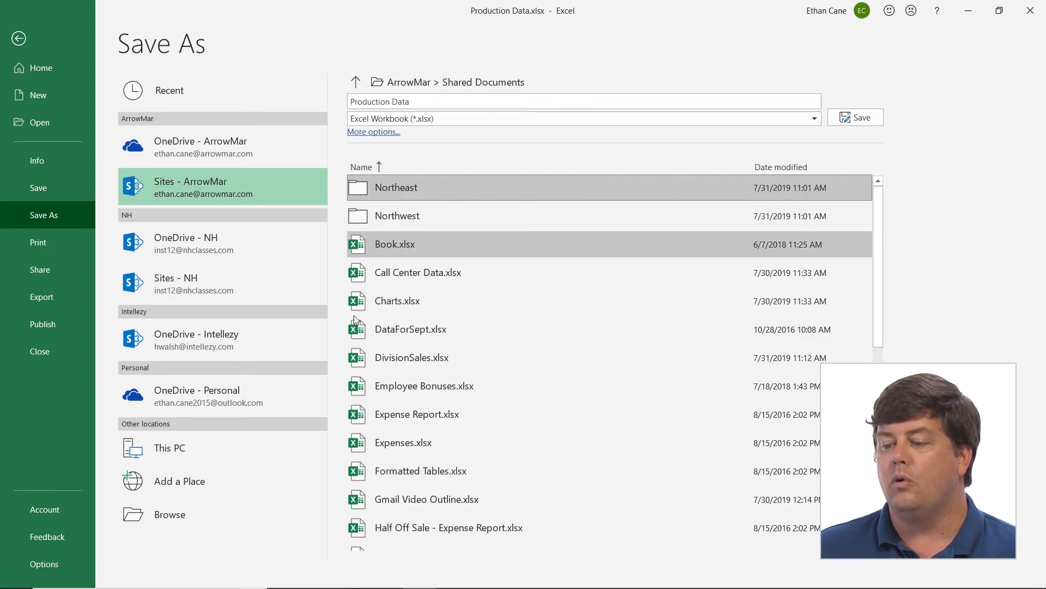
scroll(down, 3)
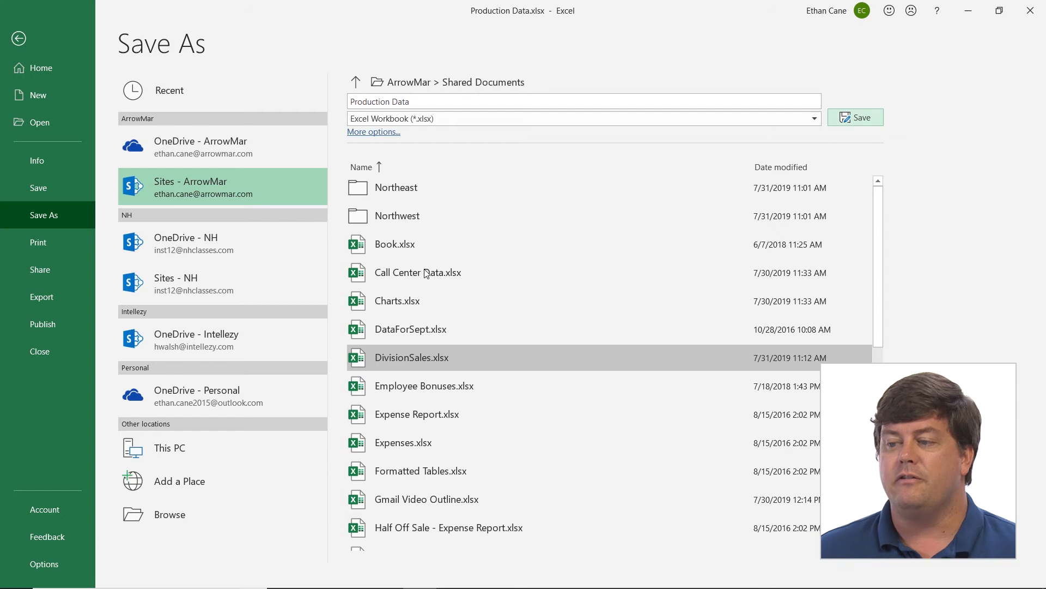
Attempt the save and hit the 'file cannot be saved' missing-properties error
click(861, 117)
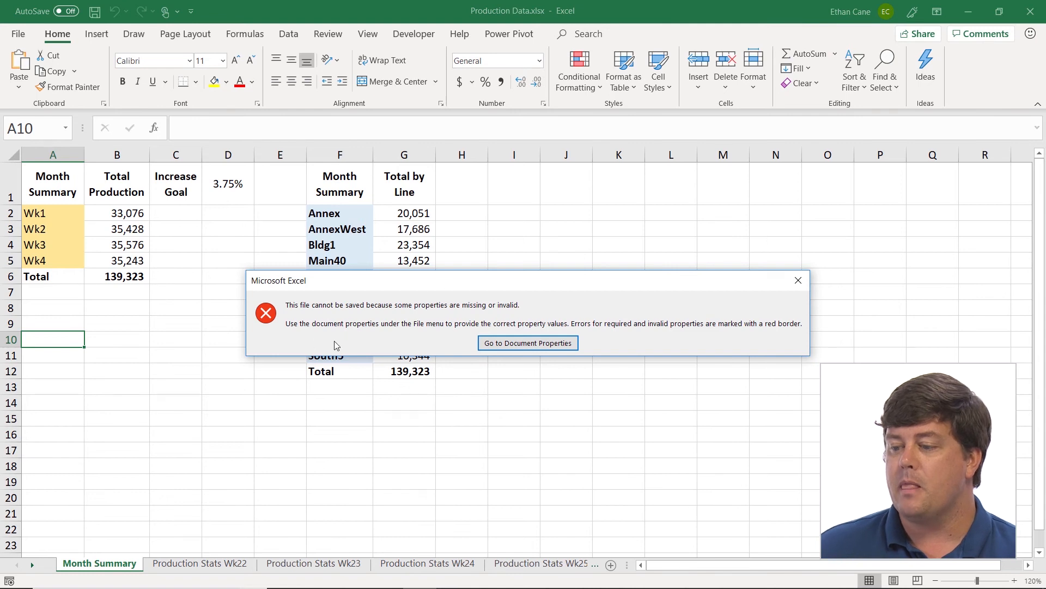
mouse_move(300, 309)
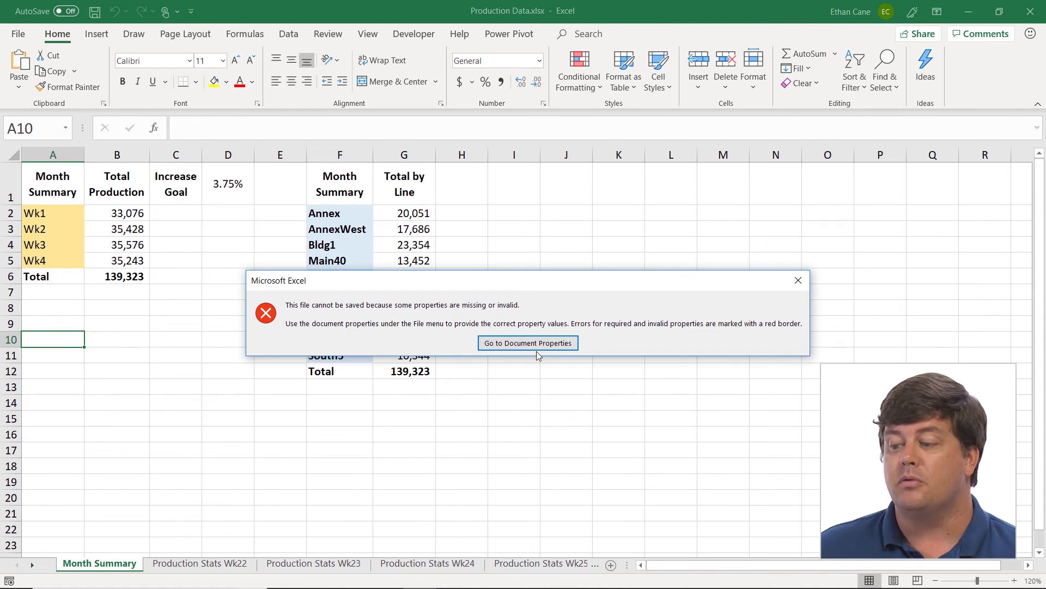
Set Region to Northeast and Document Purpose to Manufacturing, then return to Save As
click(528, 342)
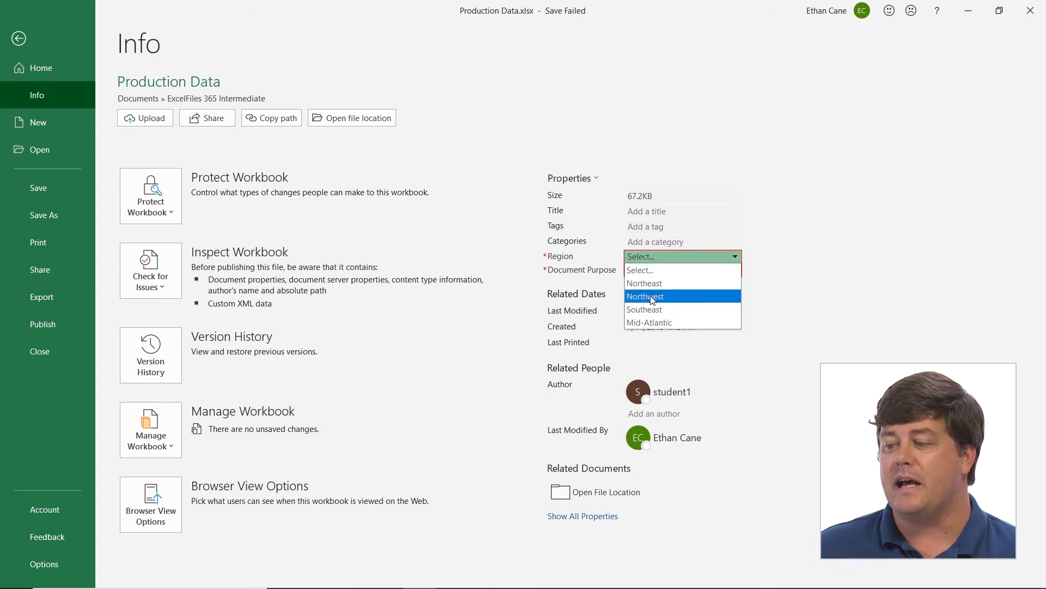
click(644, 284)
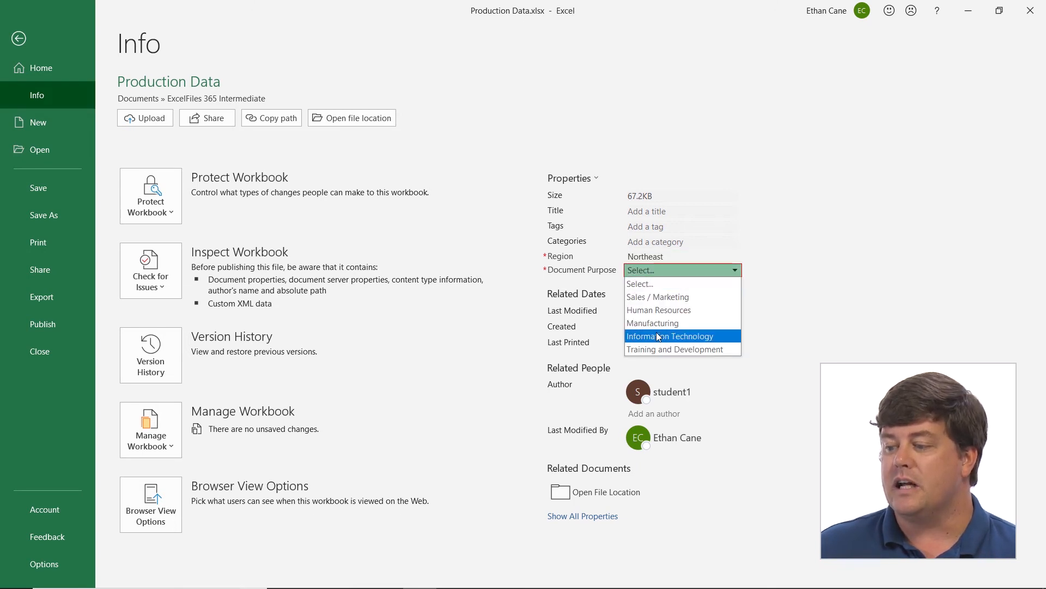
click(651, 323)
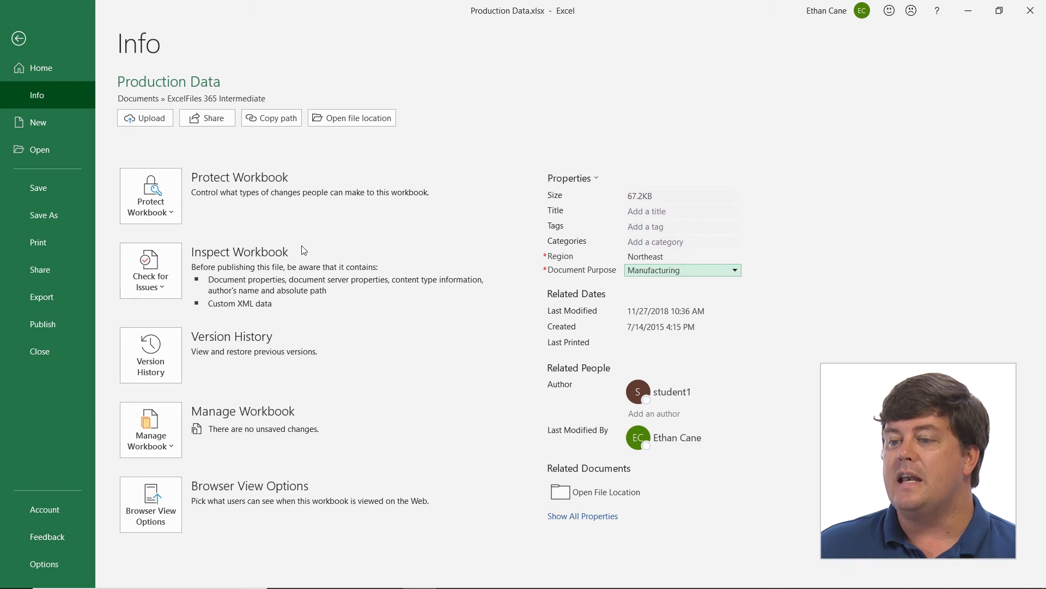
mouse_move(61, 133)
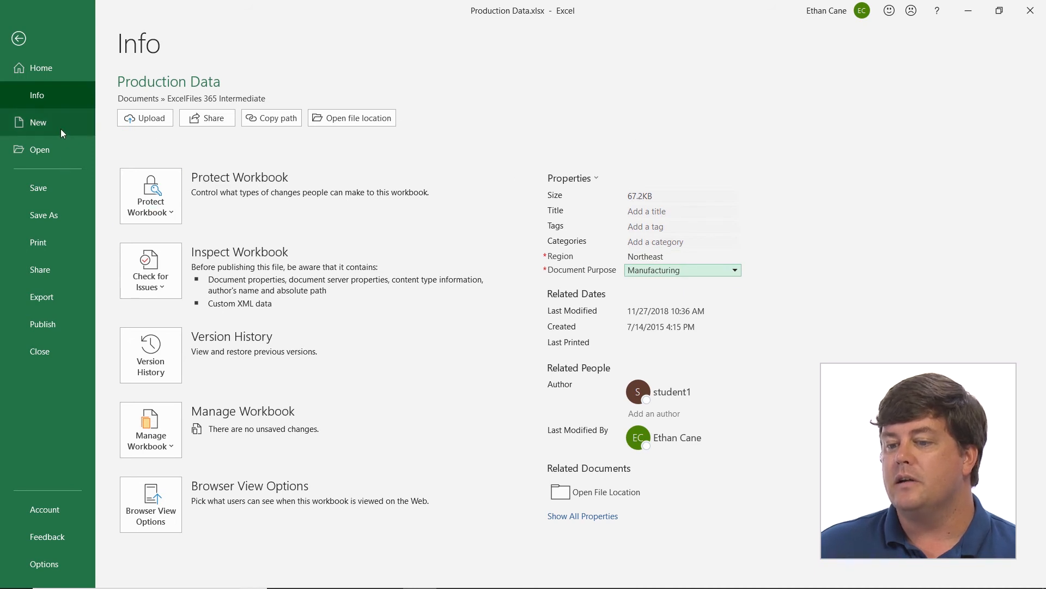
mouse_move(44, 214)
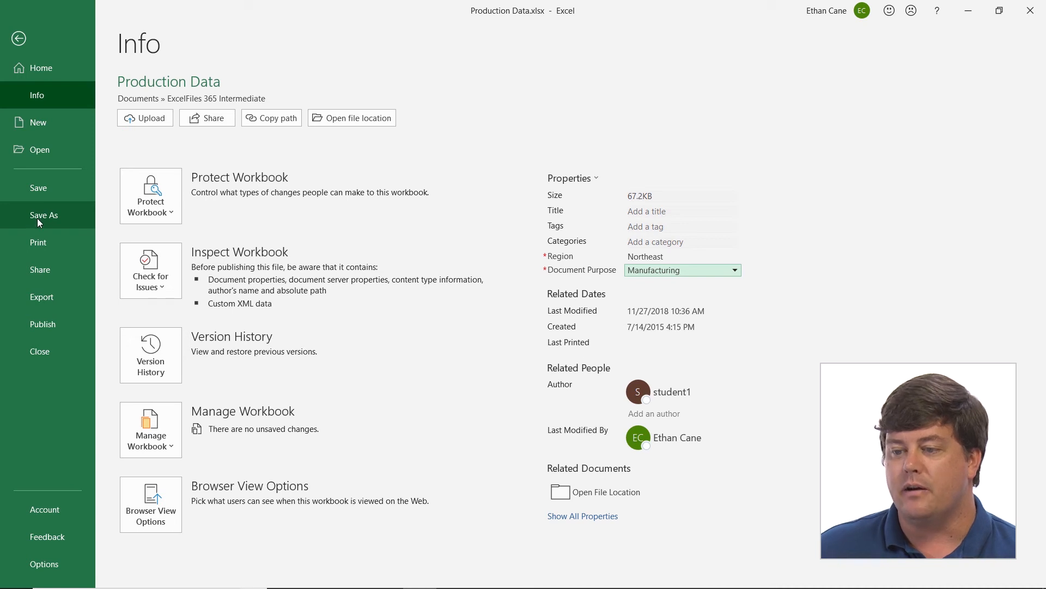
click(43, 214)
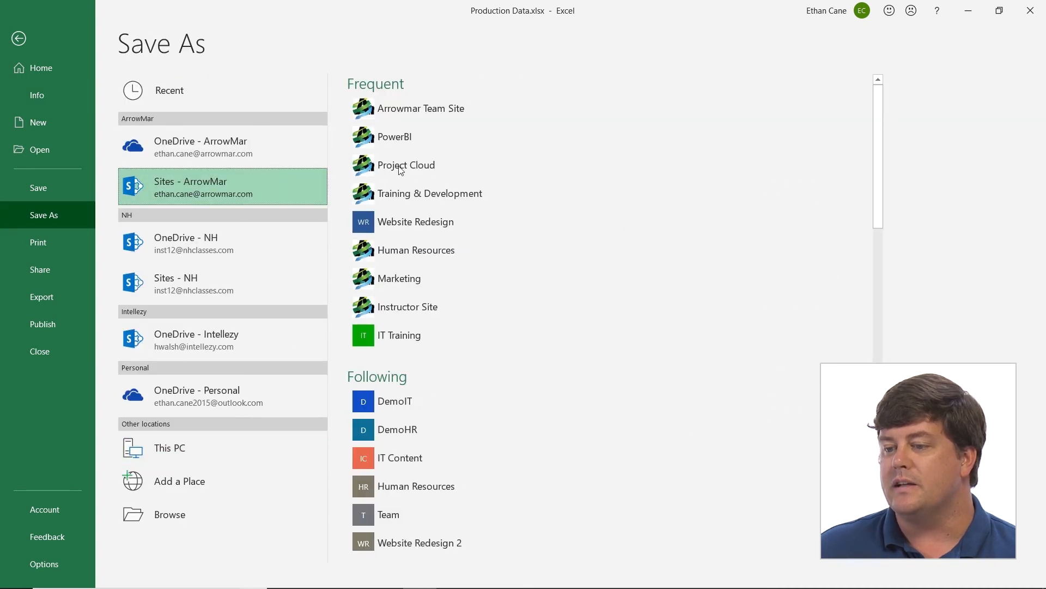